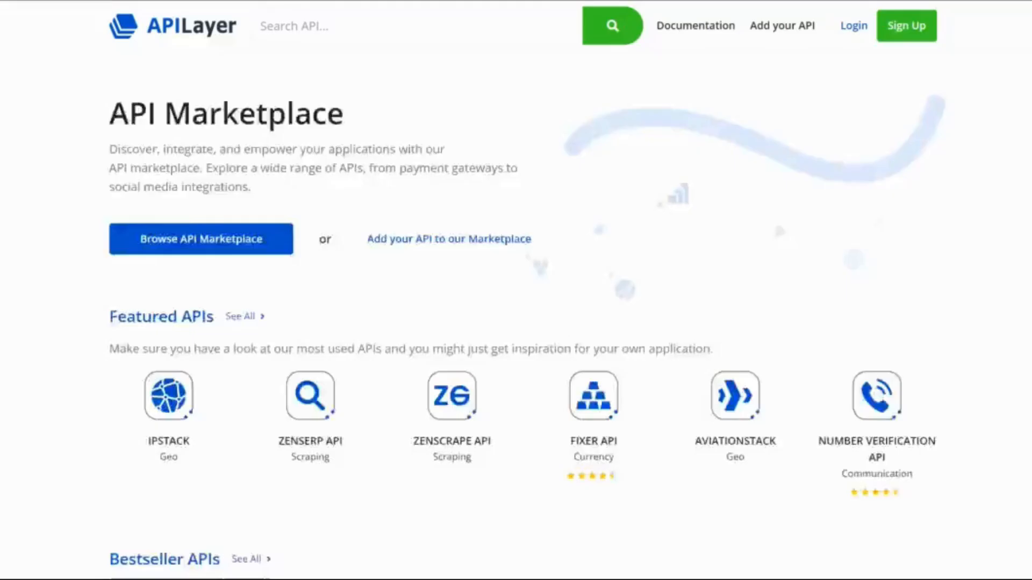
Step: Scroll down the APILayer marketplace to the Bestseller APIs list with weatherstack
scroll(down, 3)
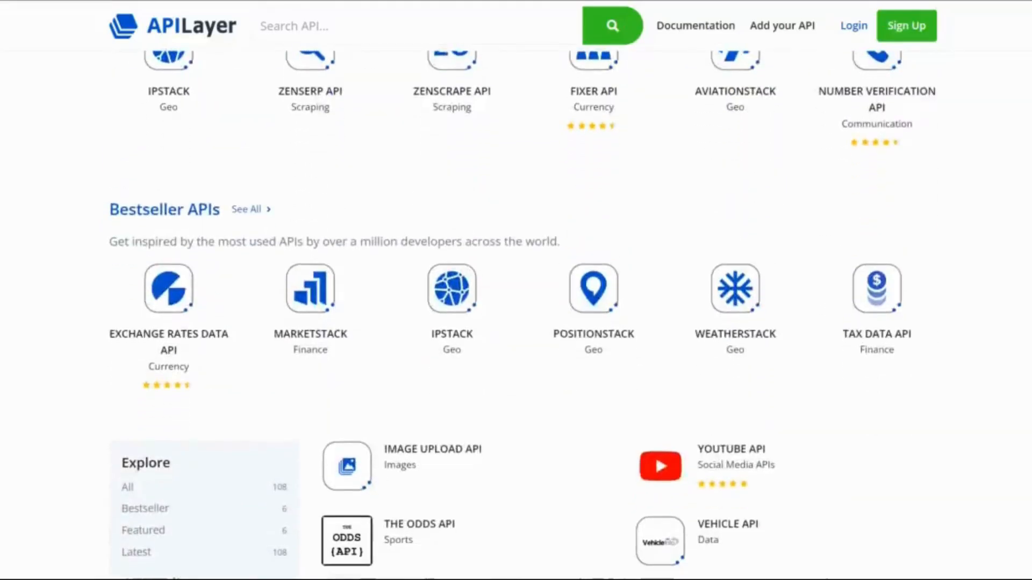
scroll(down, 3)
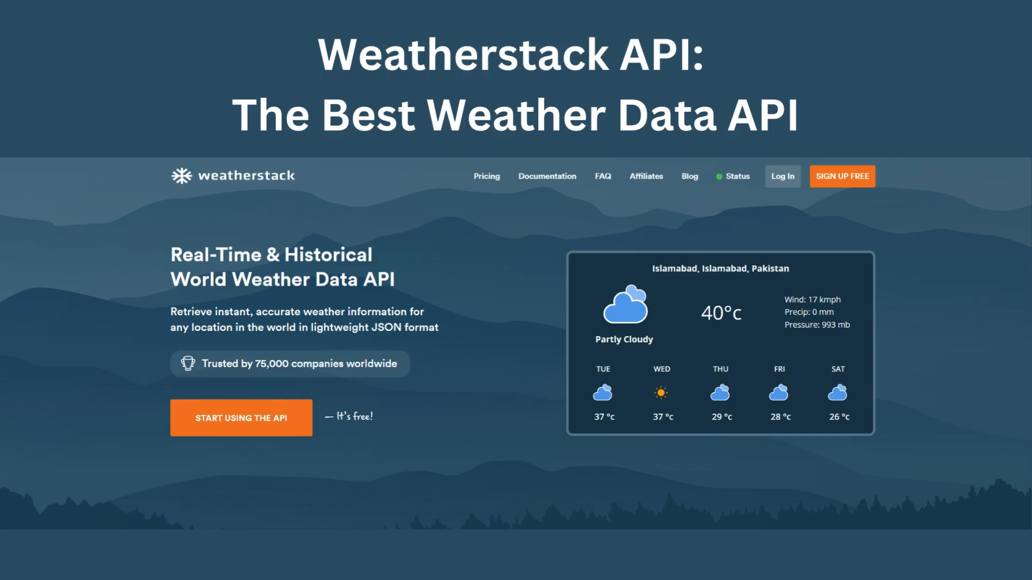
scroll(down, 3)
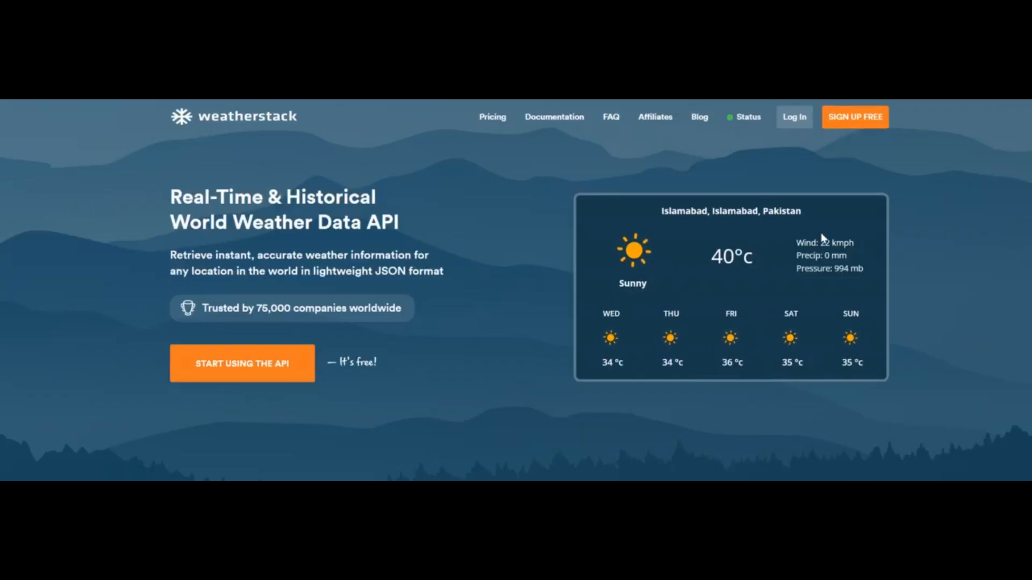
scroll(down, 3)
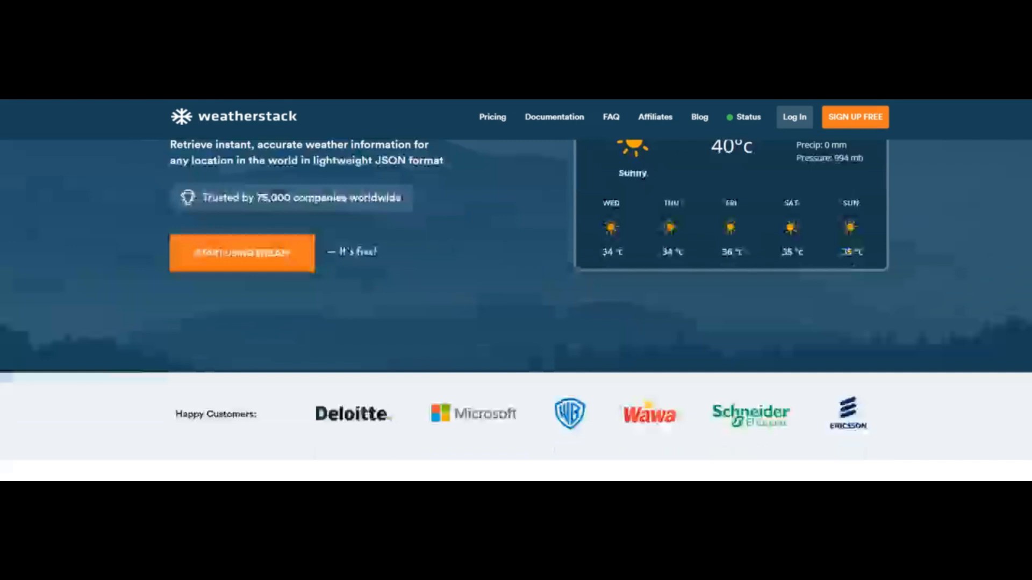
scroll(down, 3)
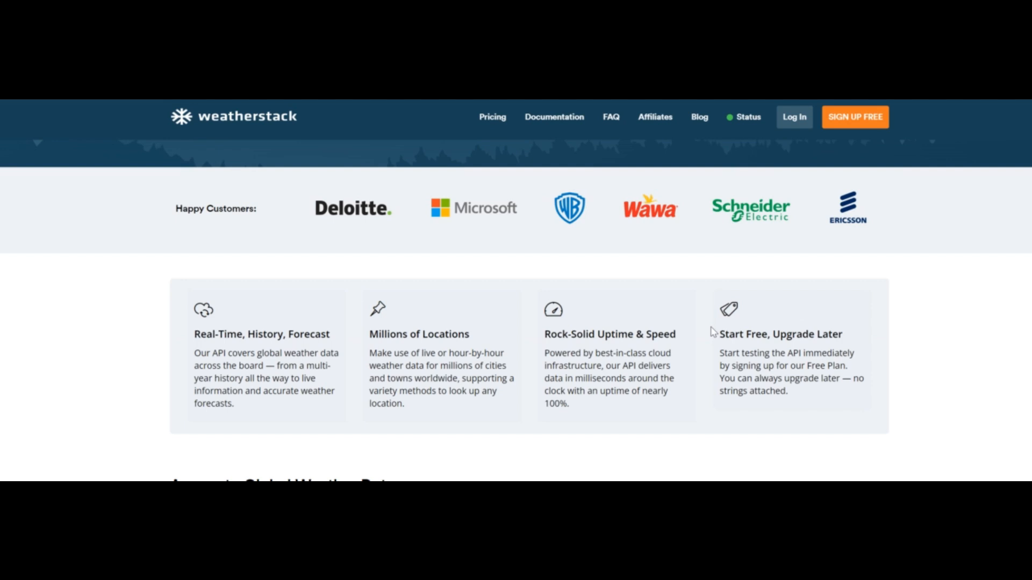
scroll(down, 3)
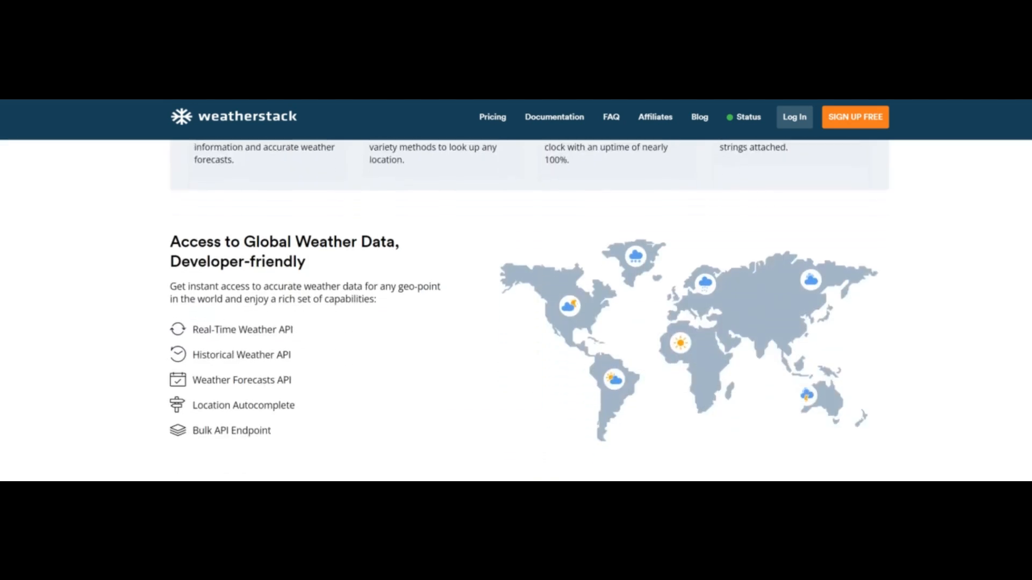
scroll(down, 3)
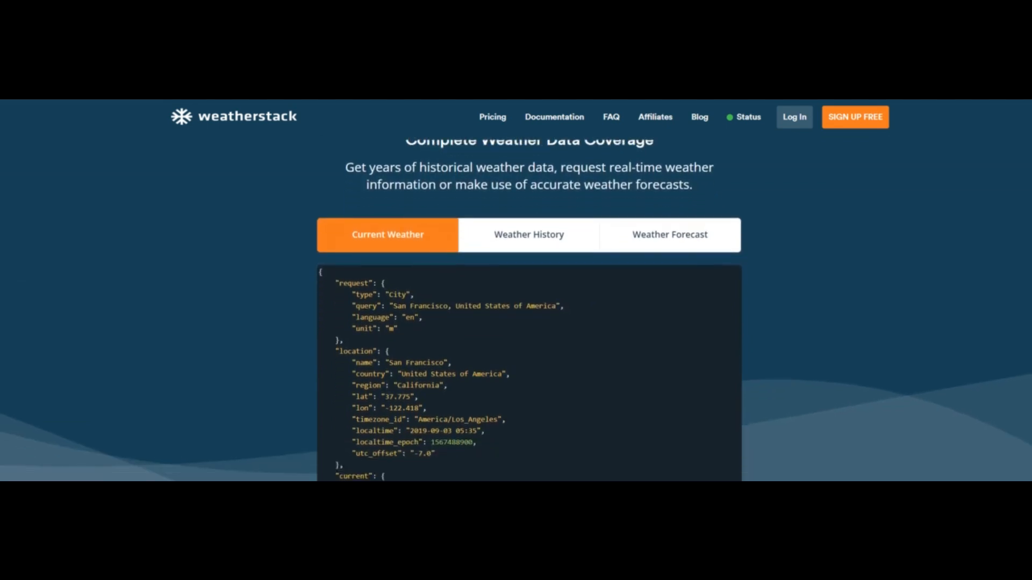
scroll(down, 3)
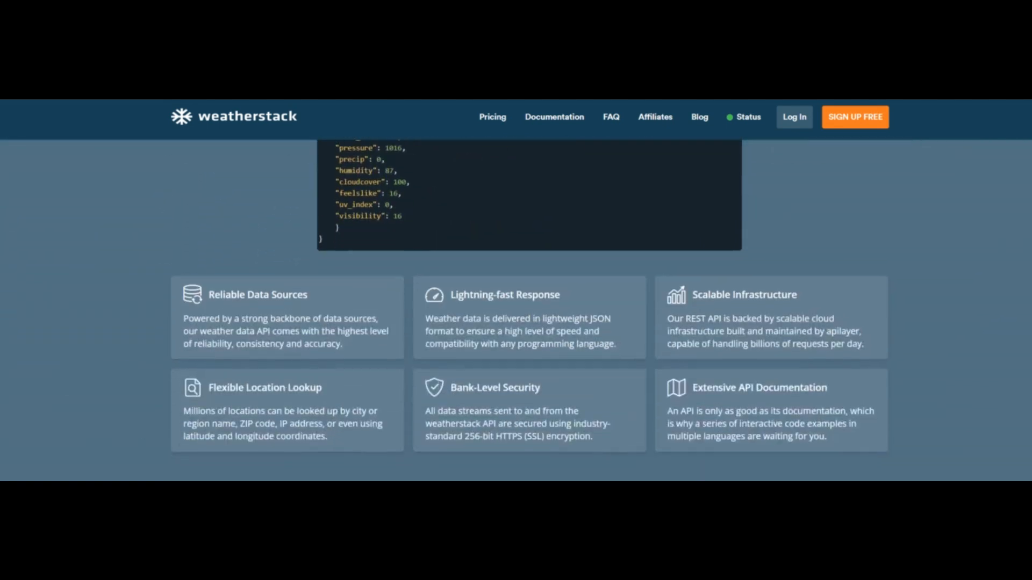
scroll(down, 3)
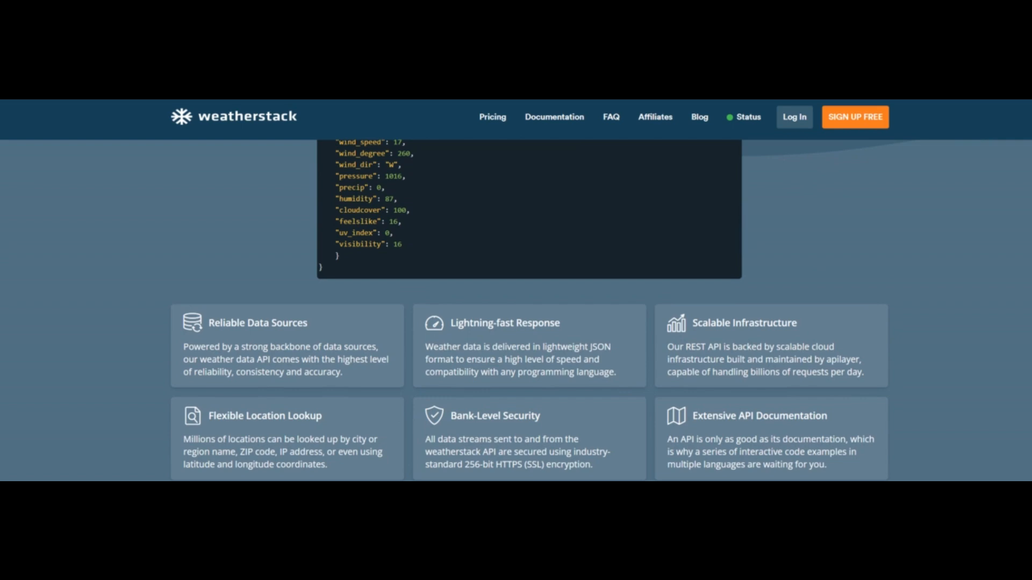
scroll(down, 3)
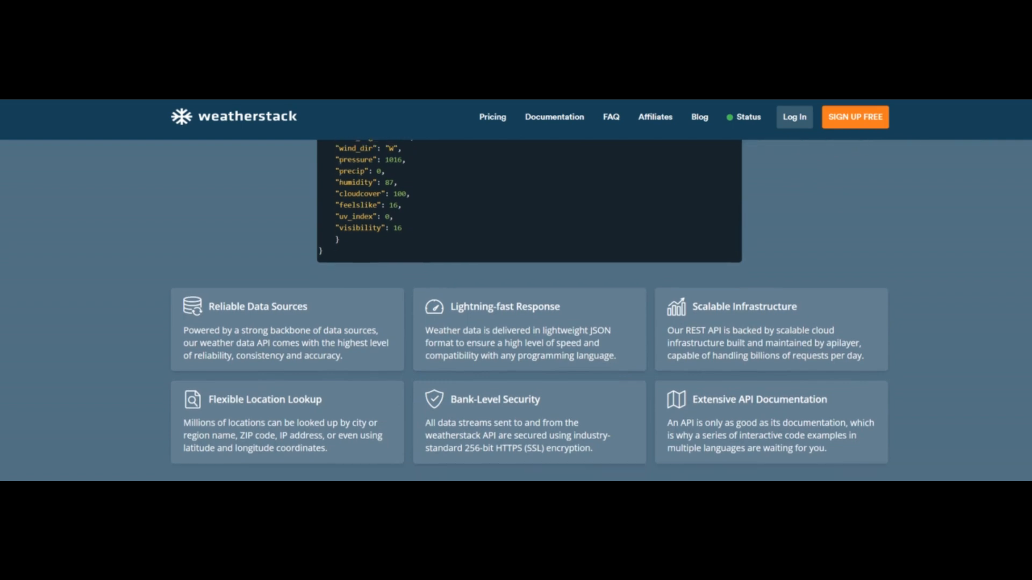
scroll(down, 3)
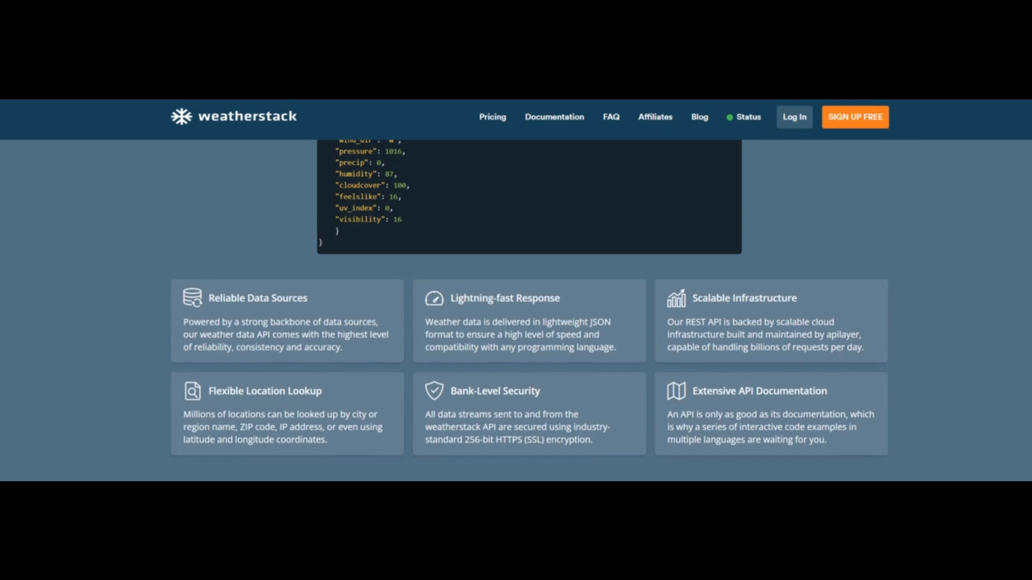
scroll(down, 3)
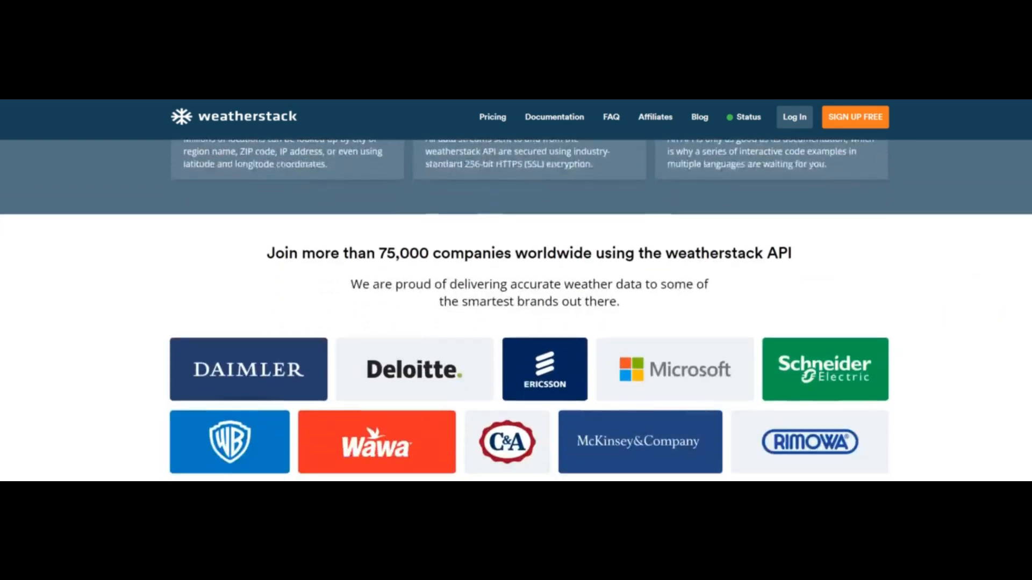
scroll(down, 3)
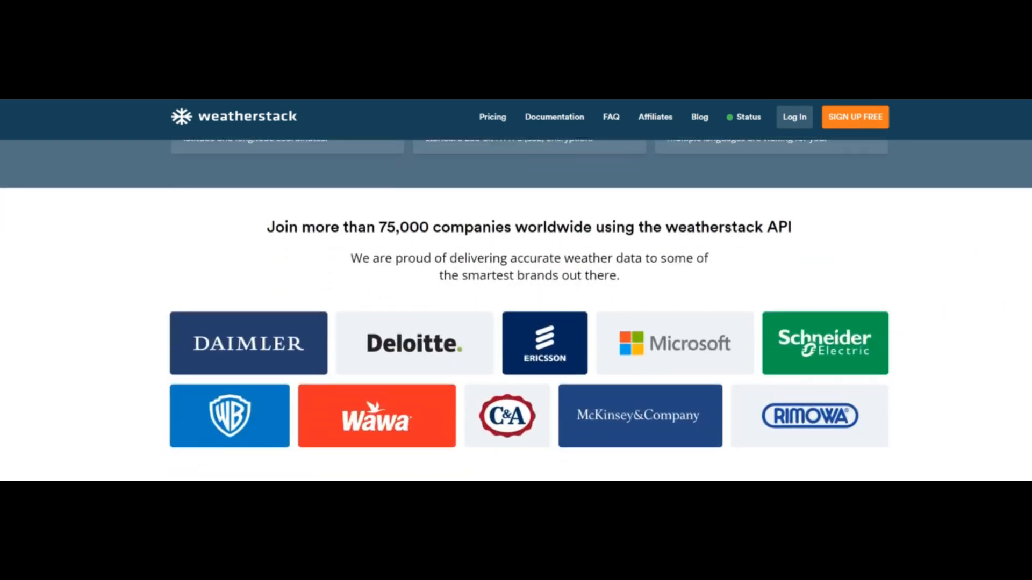
scroll(down, 3)
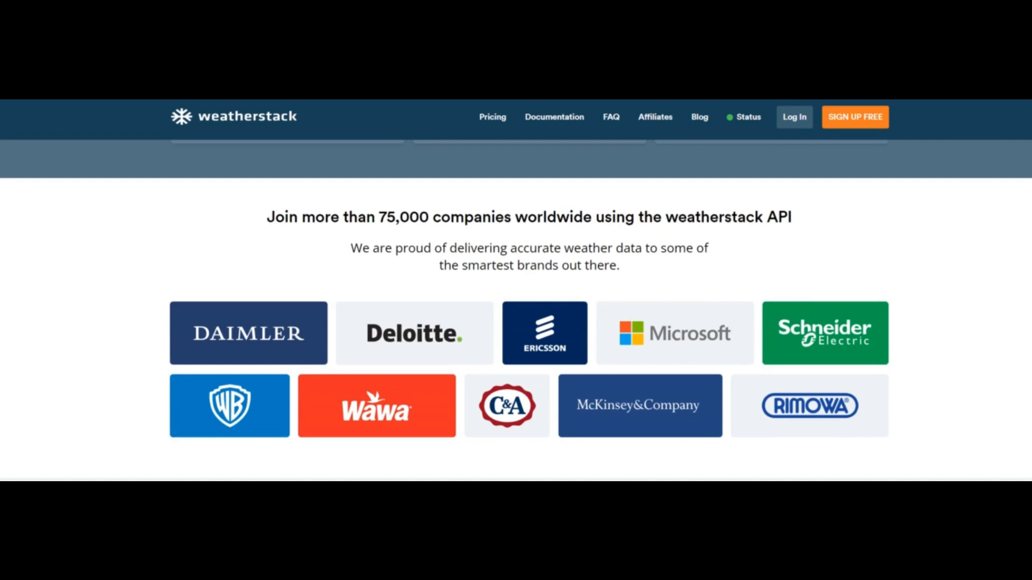
scroll(down, 3)
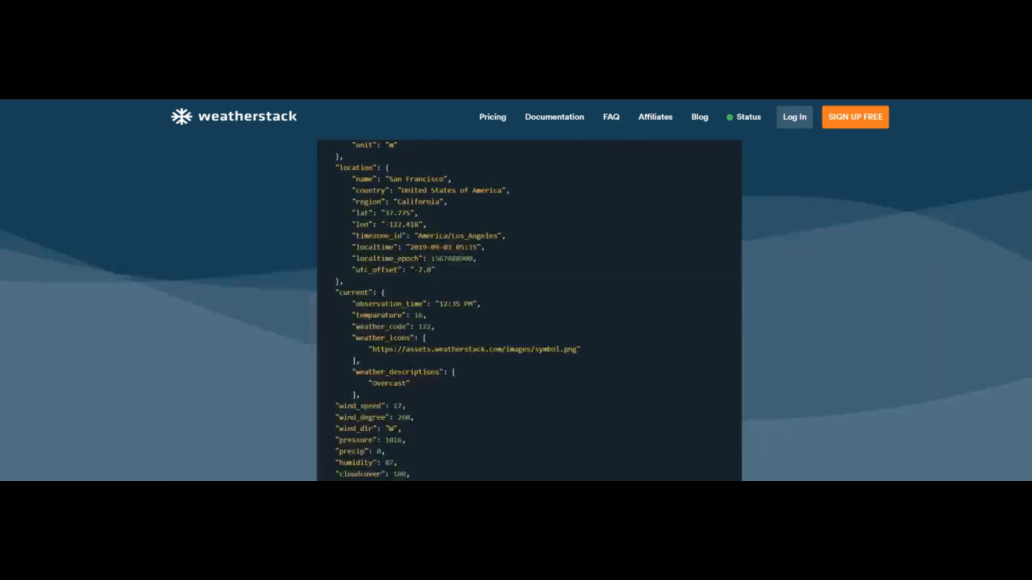
Step: Scroll the signed-in weatherstack home page showing current weather for Islamabad, Pakistan
scroll(down, 3)
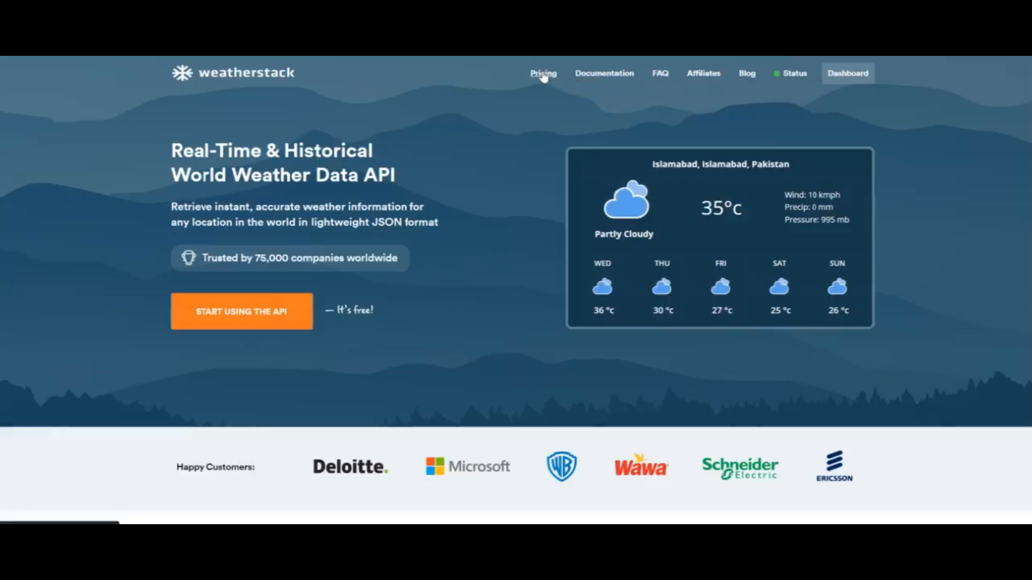
Step: Review the Pricing page comparing Free, Standard, Professional, Business and Enterprise plans
click(543, 73)
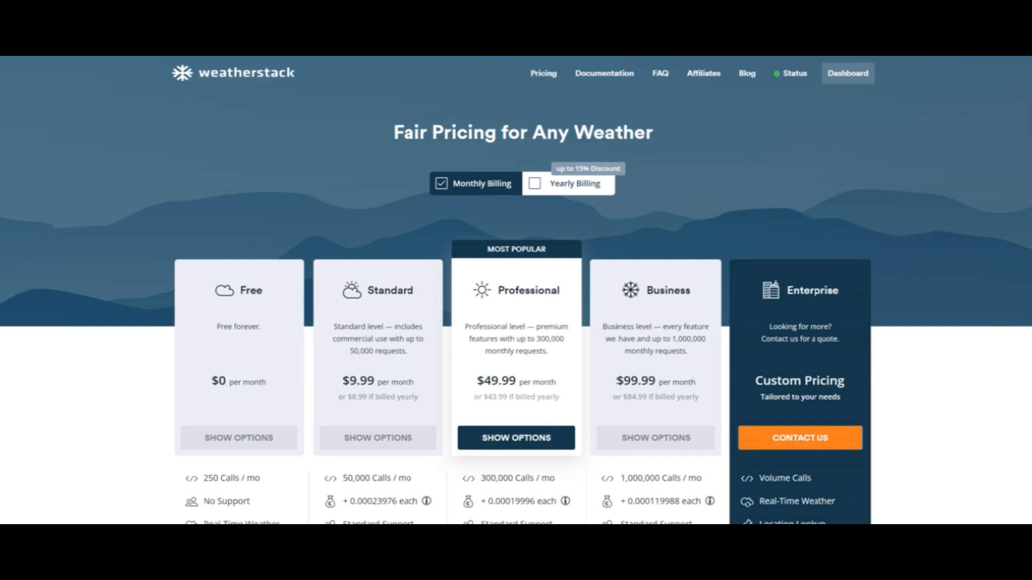
scroll(down, 3)
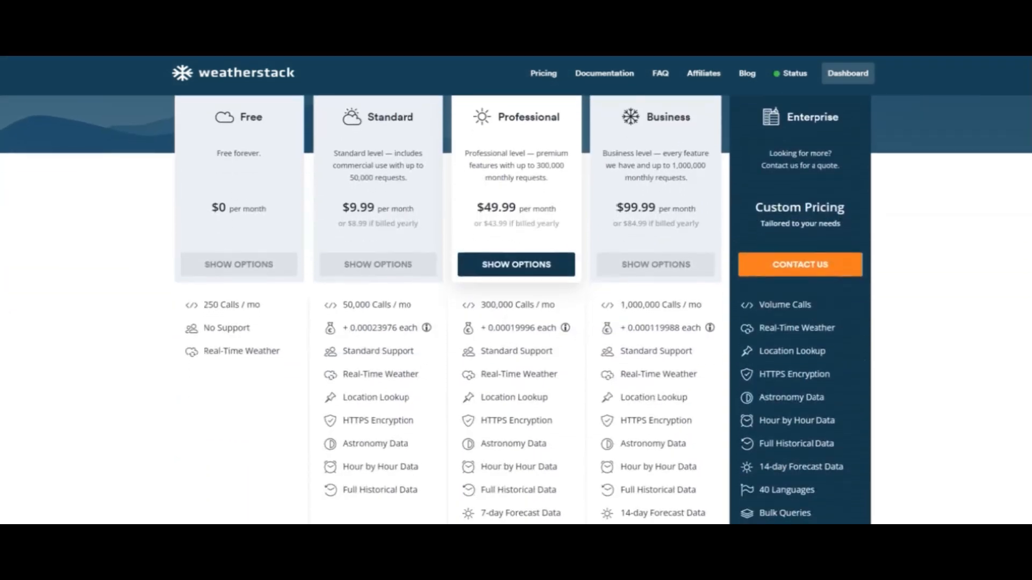
scroll(down, 3)
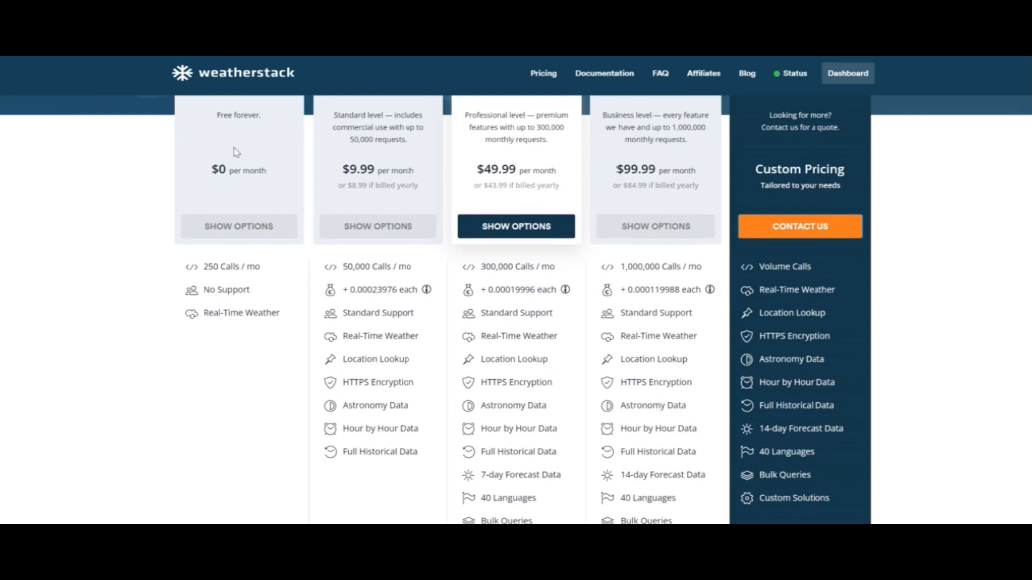
mouse_move(248, 343)
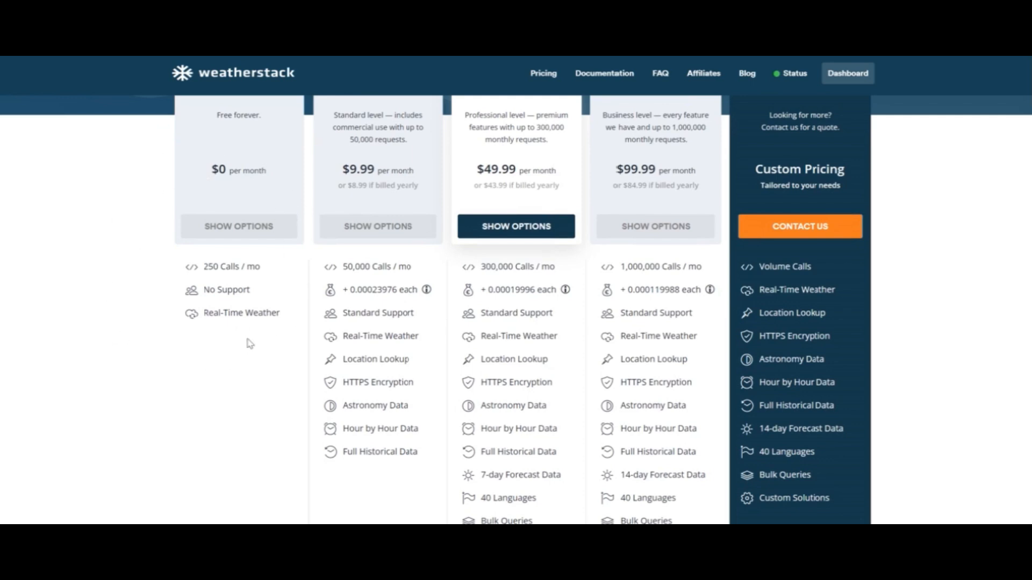
mouse_move(792, 311)
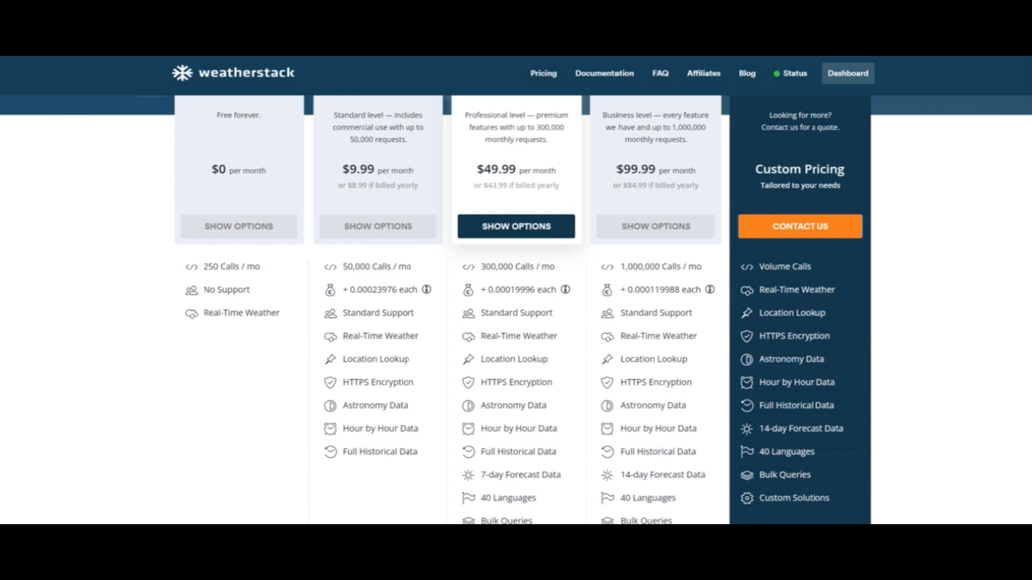
scroll(down, 3)
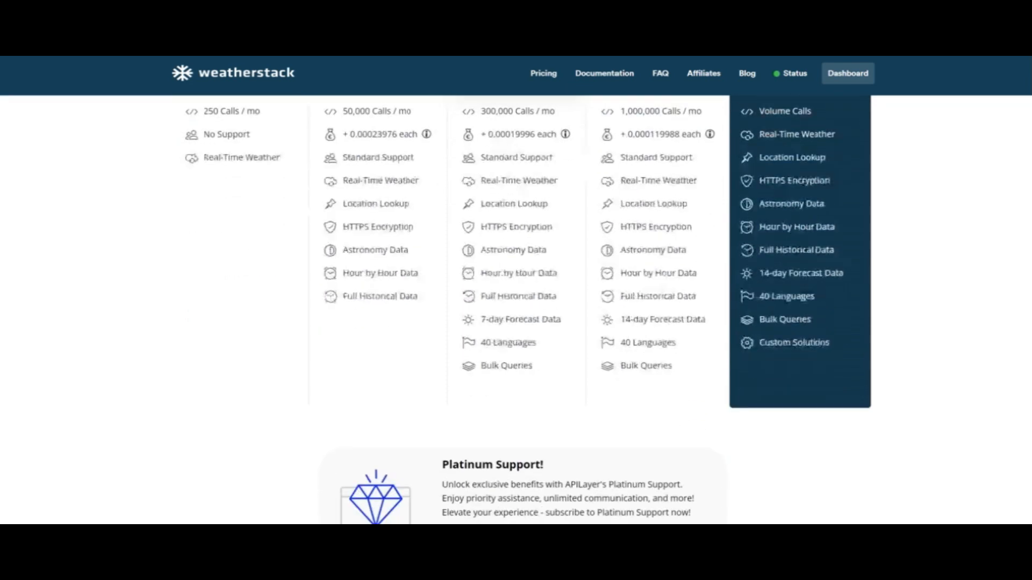
scroll(down, 3)
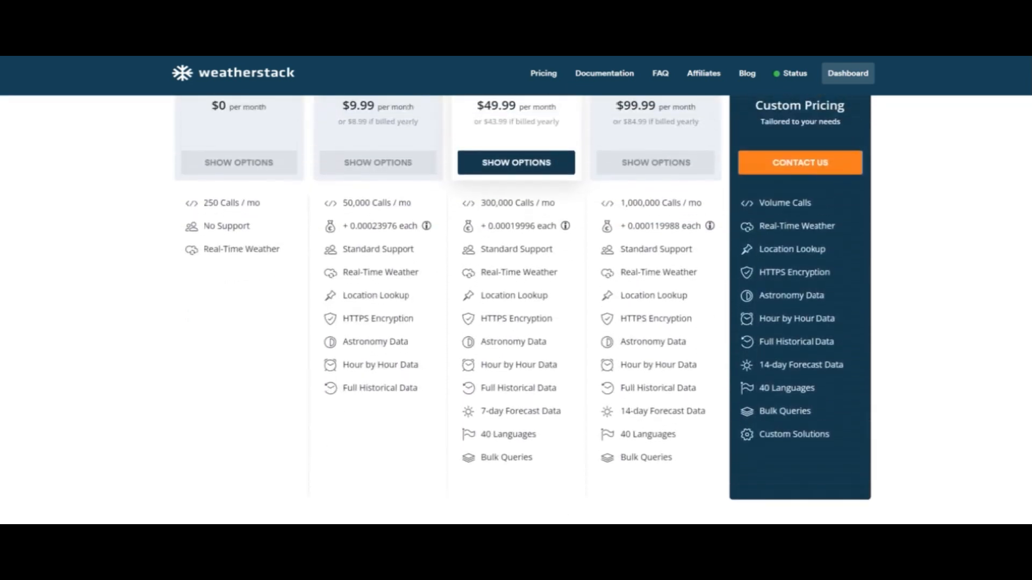
scroll(down, 3)
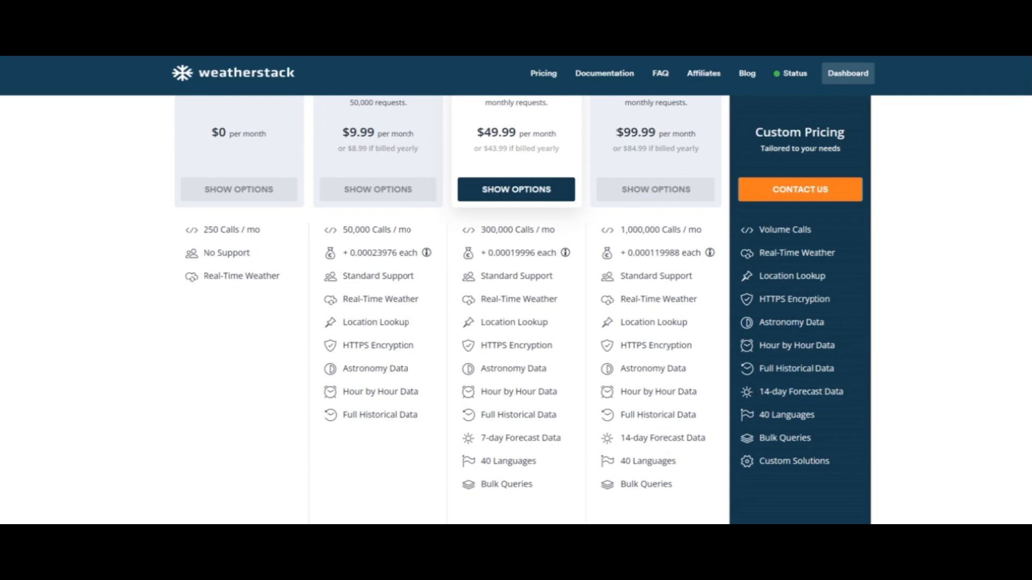